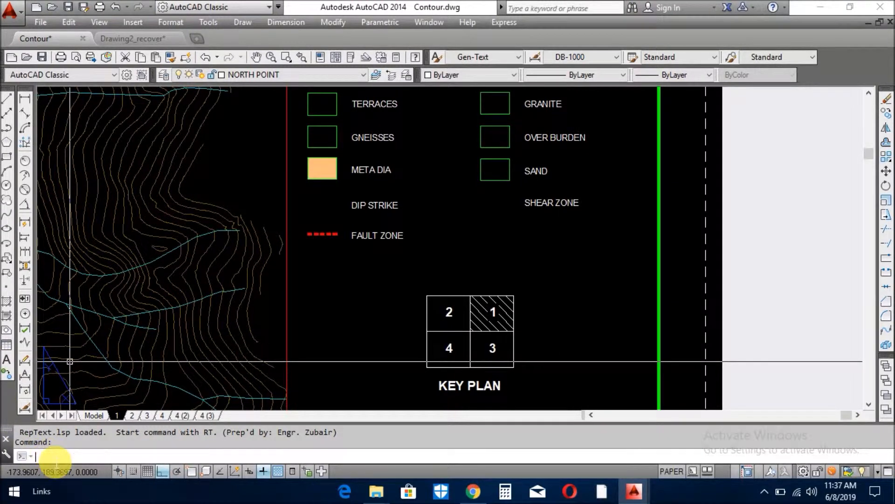
- Load the RepText.lsp routine from the Reptext folder with APPLOAD
{"action": "type", "text": "APP"}
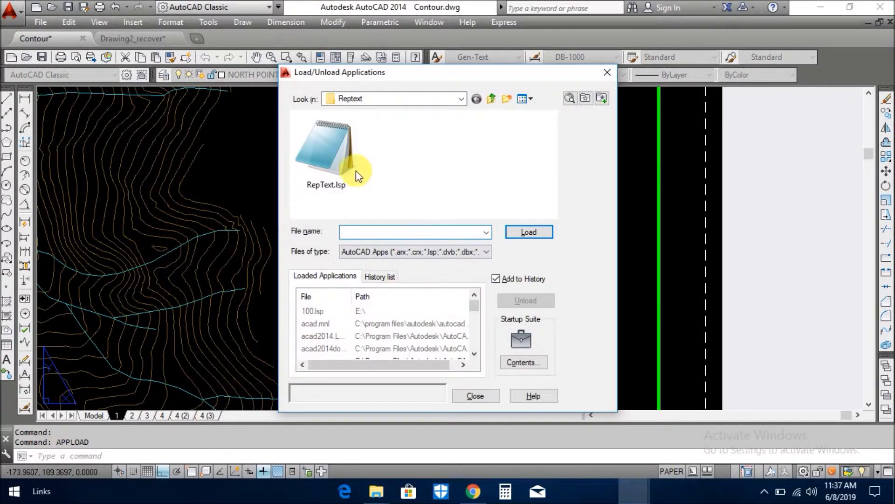
{"action": "left_click", "coordinate": [325, 149]}
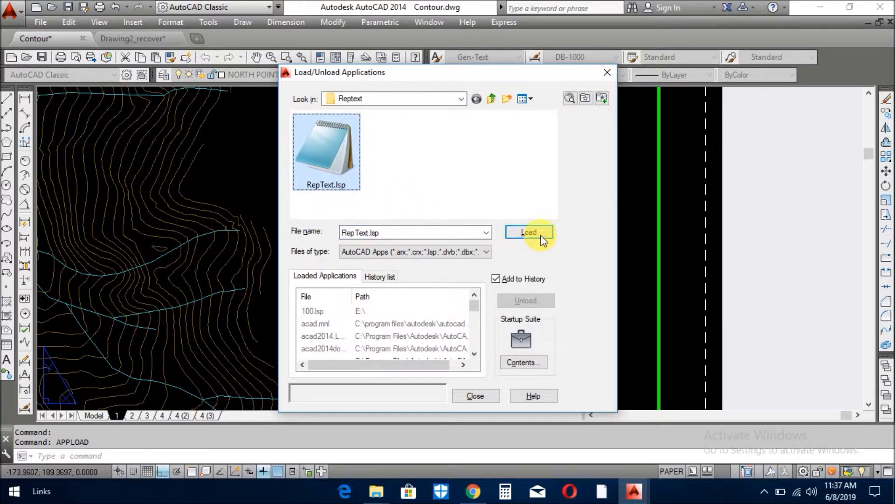
{"action": "left_click", "coordinate": [528, 232]}
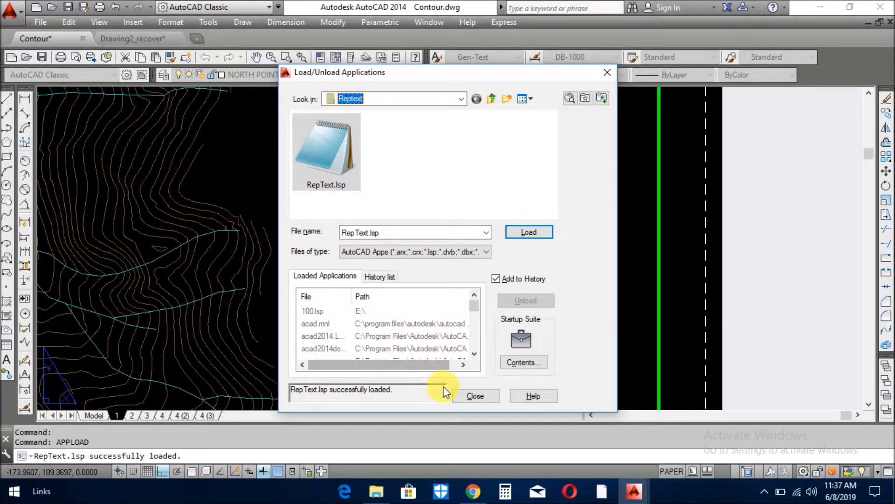
{"action": "left_click", "coordinate": [475, 395]}
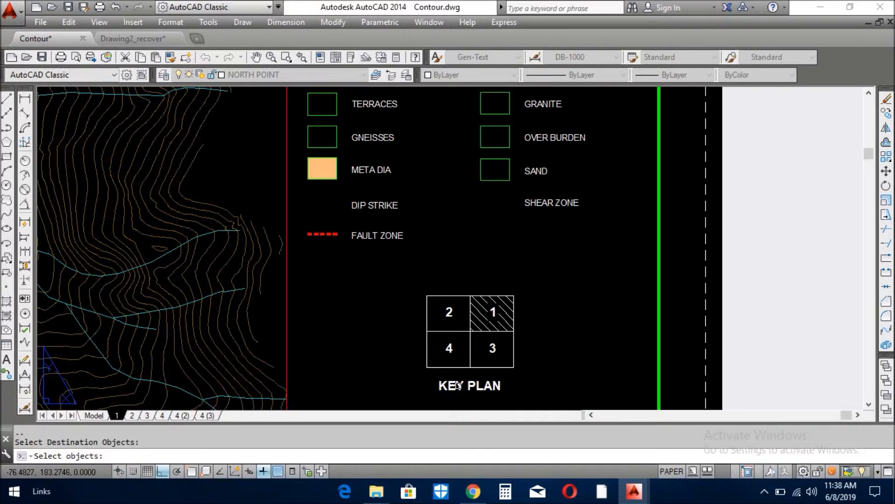
- Replace the FAULT ZONE legend text with the KEY PLAN title text
{"action": "left_click", "coordinate": [470, 385]}
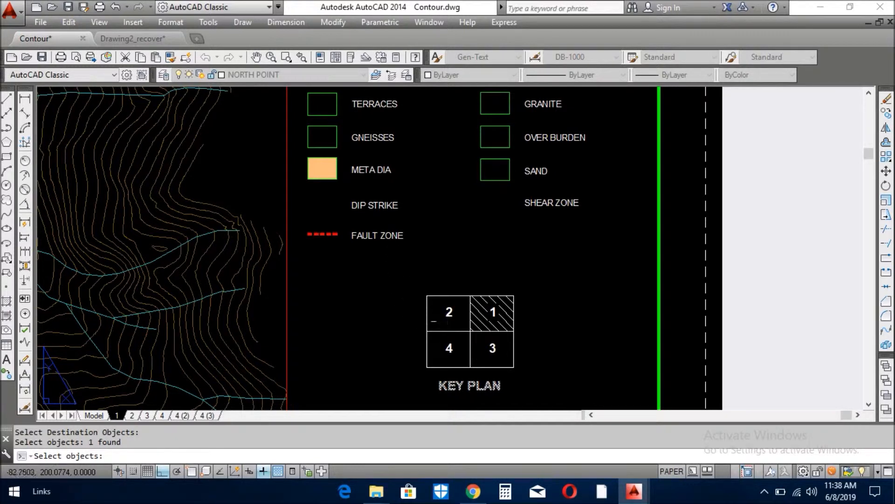
{"action": "key", "text": "Escape"}
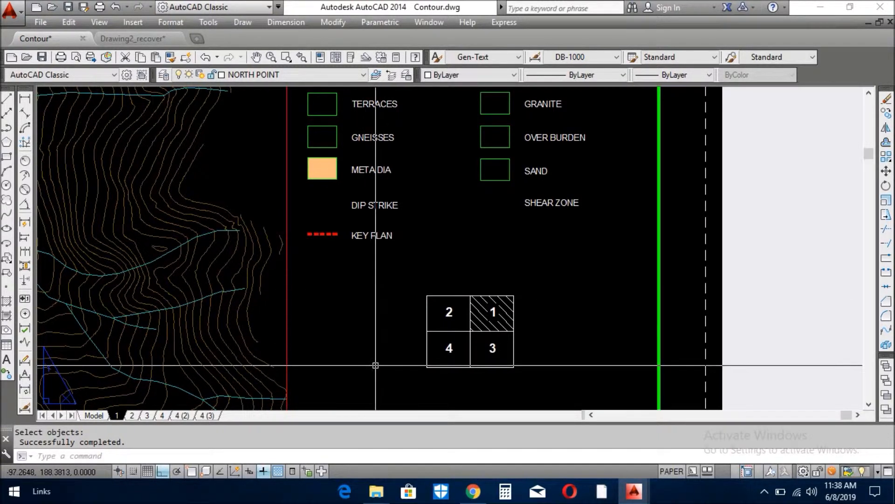
- Start the RT replace-text command again for the SHEAR ZONE label
{"action": "type", "text": "RT"}
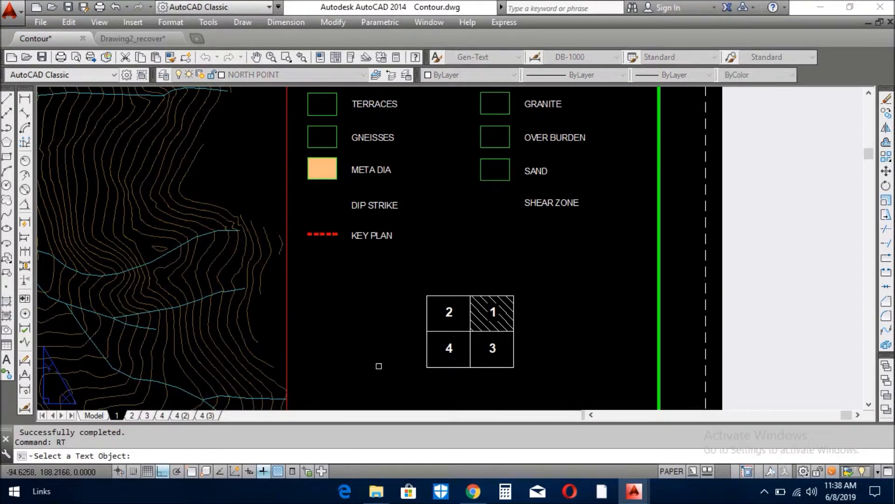
{"action": "mouse_move", "coordinate": [396, 387]}
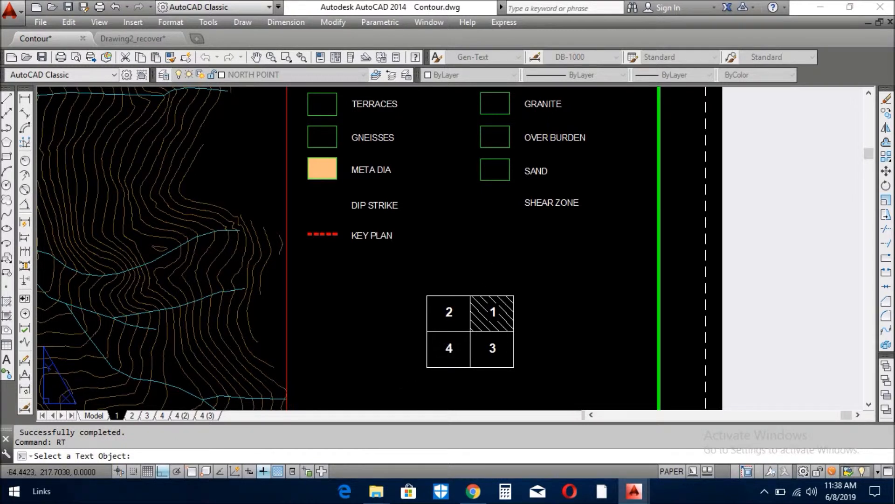
{"action": "mouse_move", "coordinate": [455, 351]}
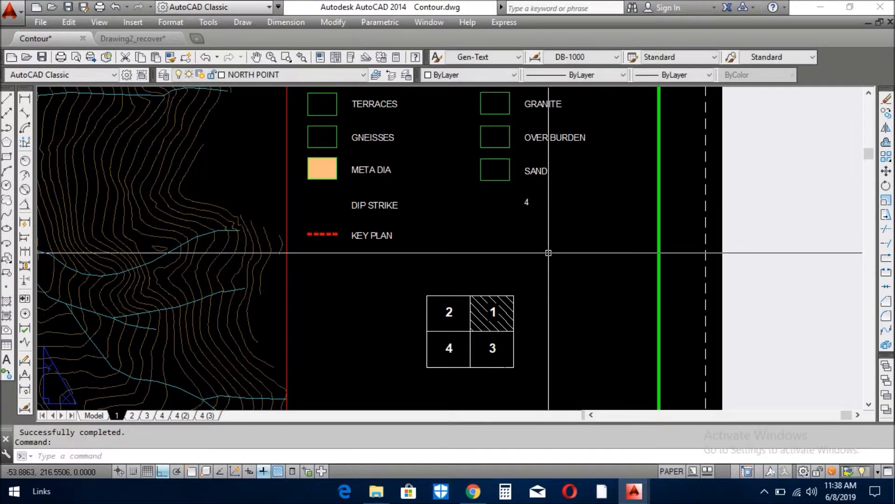
{"action": "mouse_move", "coordinate": [558, 272]}
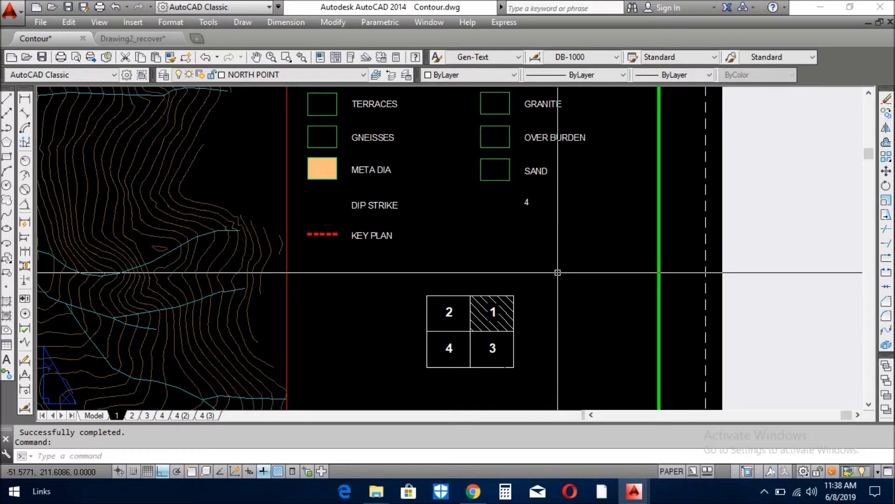
{"action": "mouse_move", "coordinate": [599, 350]}
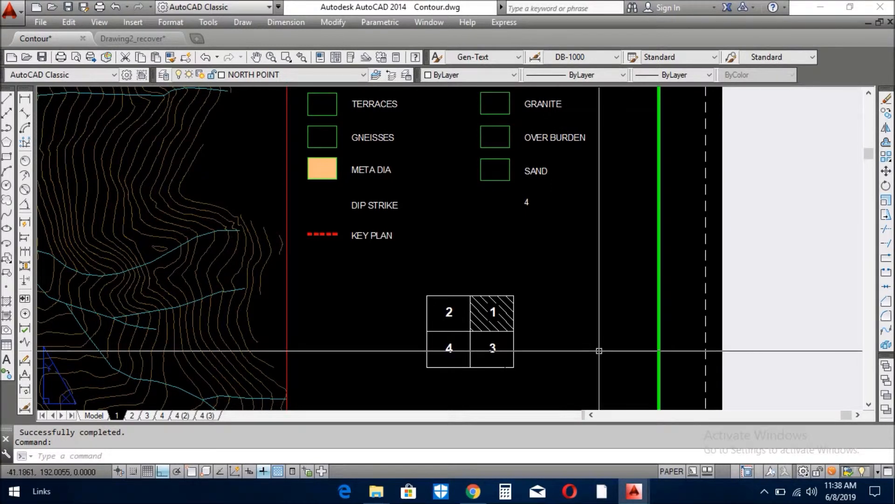